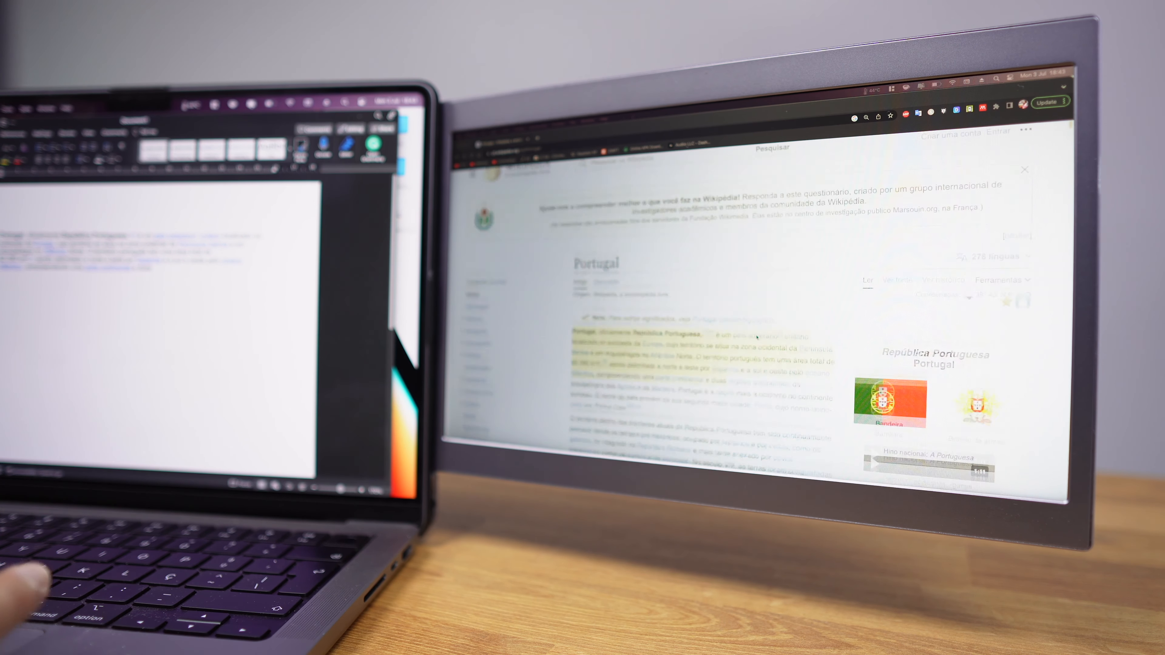
Step: Subscribe to the open tech channel on YouTube
{"action": "scroll", "scroll_direction": "down", "scroll_amount": 3}
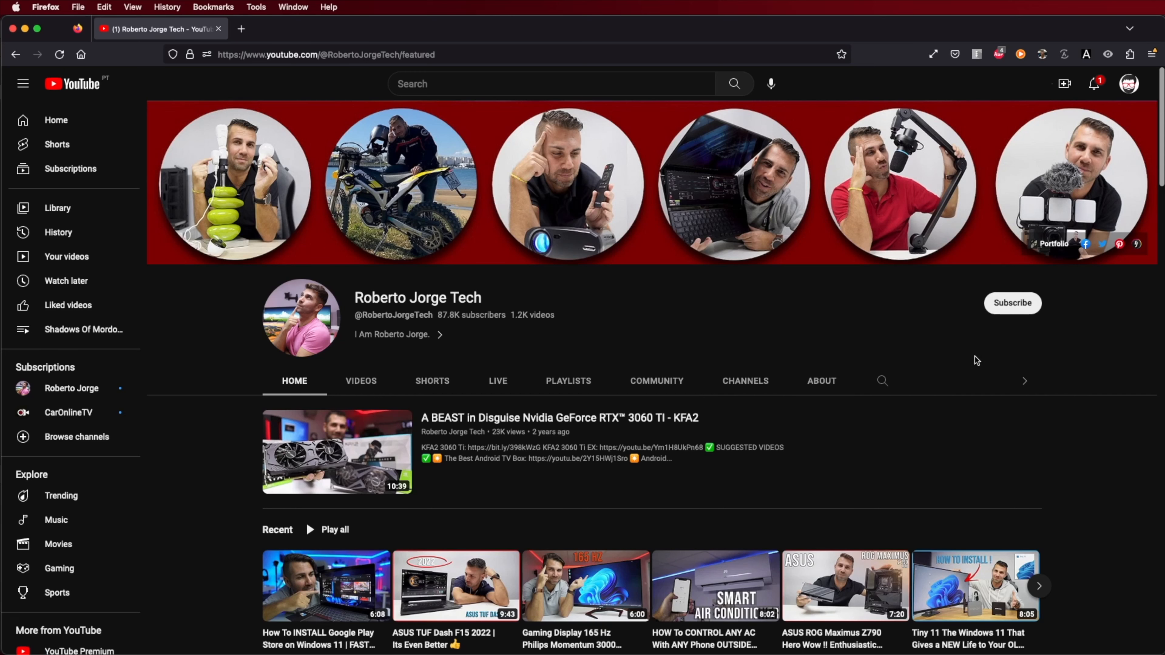
{"action": "left_click", "coordinate": [1012, 302]}
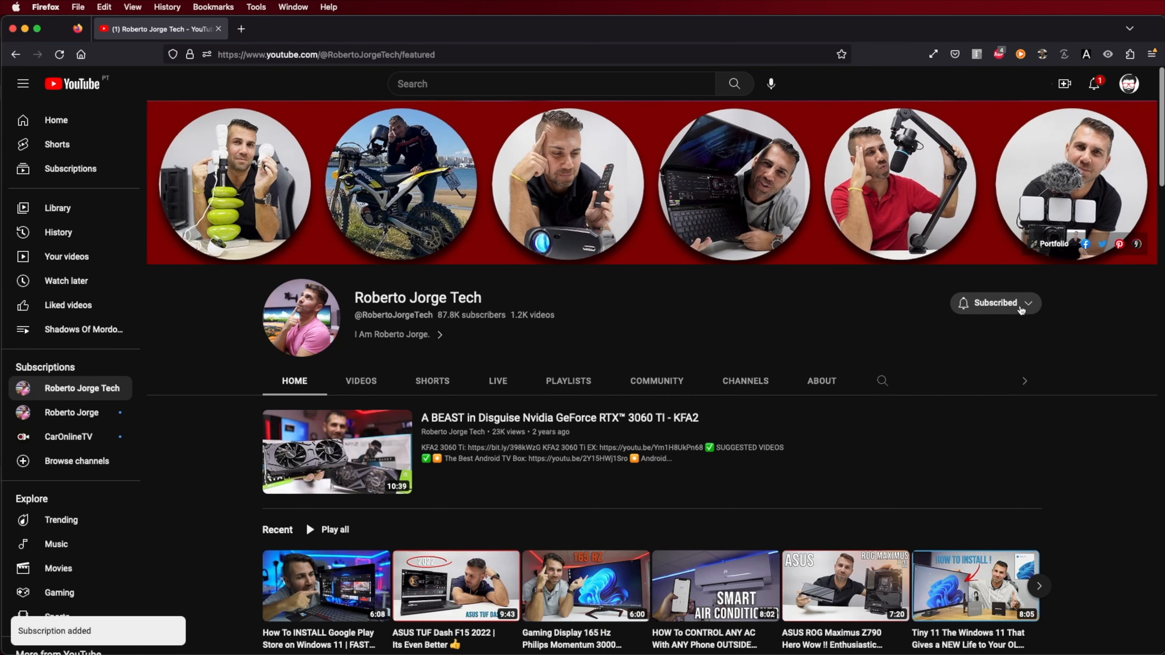
{"action": "left_click", "coordinate": [995, 304]}
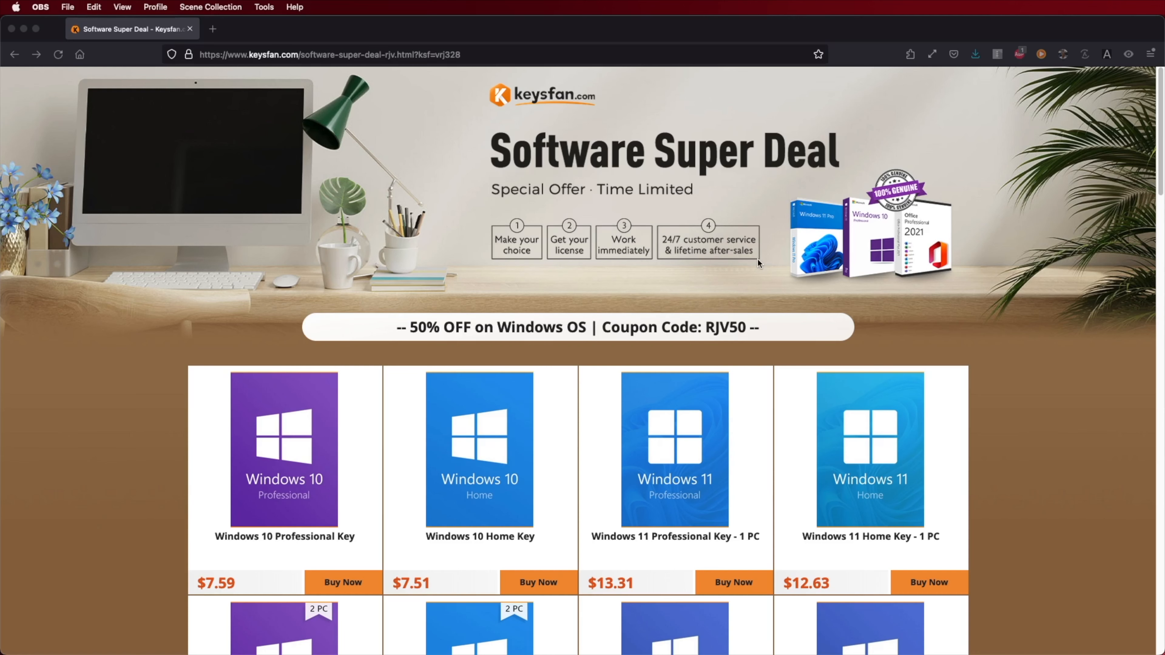
{"action": "mouse_move", "coordinate": [691, 337]}
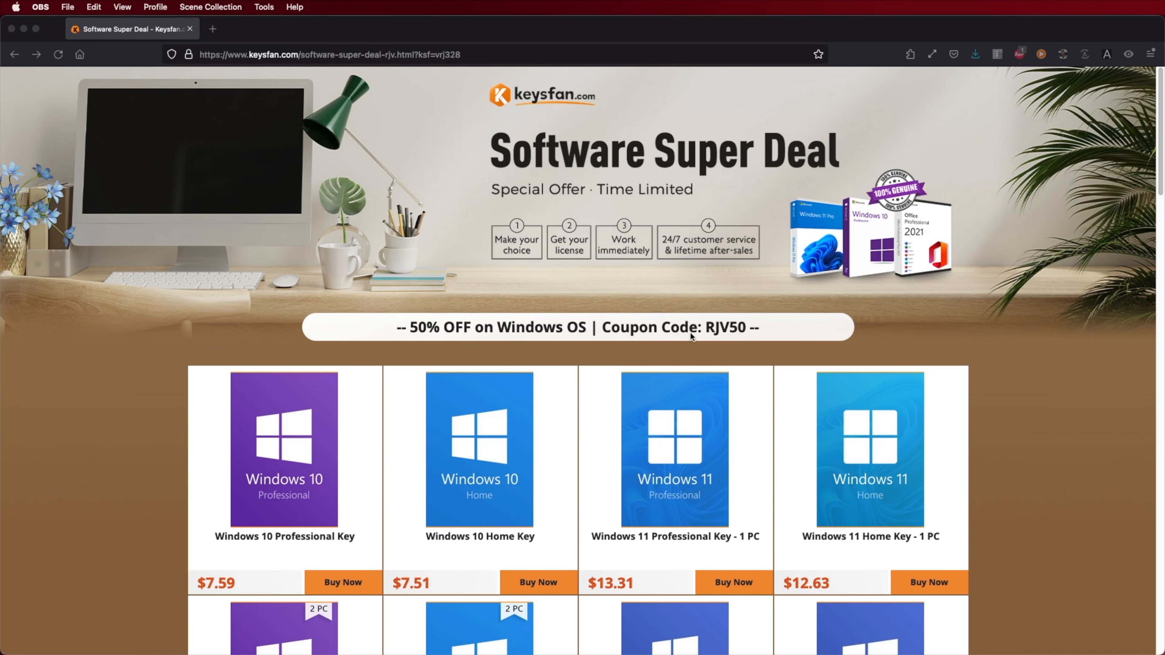
Step: Add the Windows 11 Professional 1-PC key to the cart and enter discount code RJV50
{"action": "scroll", "scroll_direction": "down", "scroll_amount": 3}
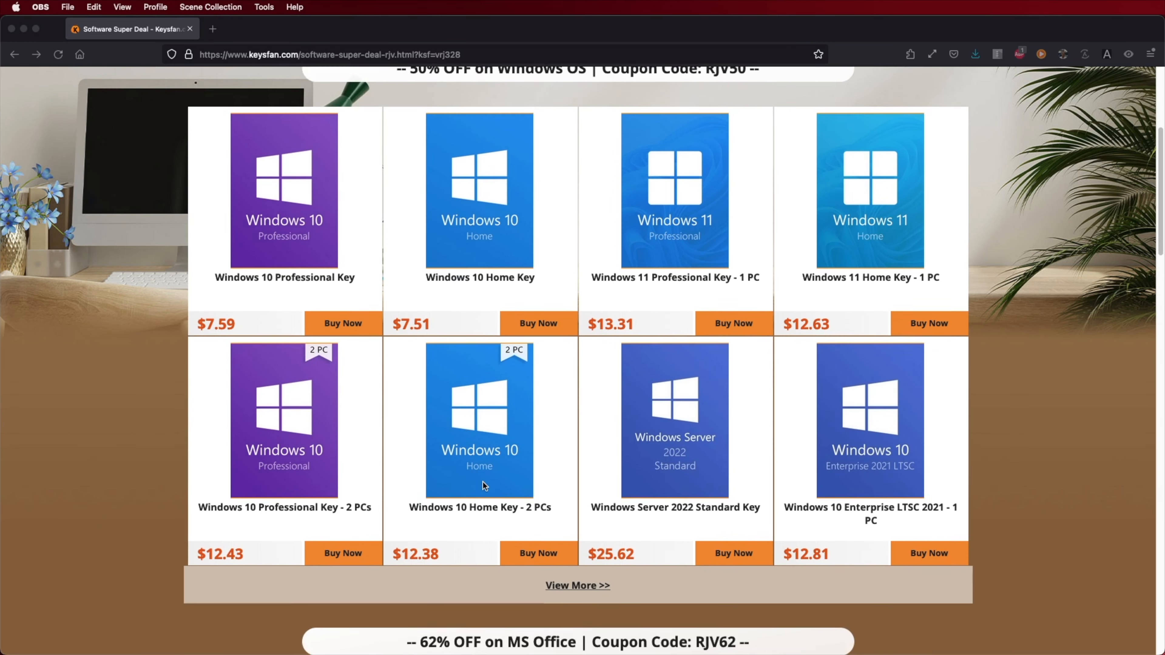
{"action": "scroll", "scroll_direction": "down", "scroll_amount": 3}
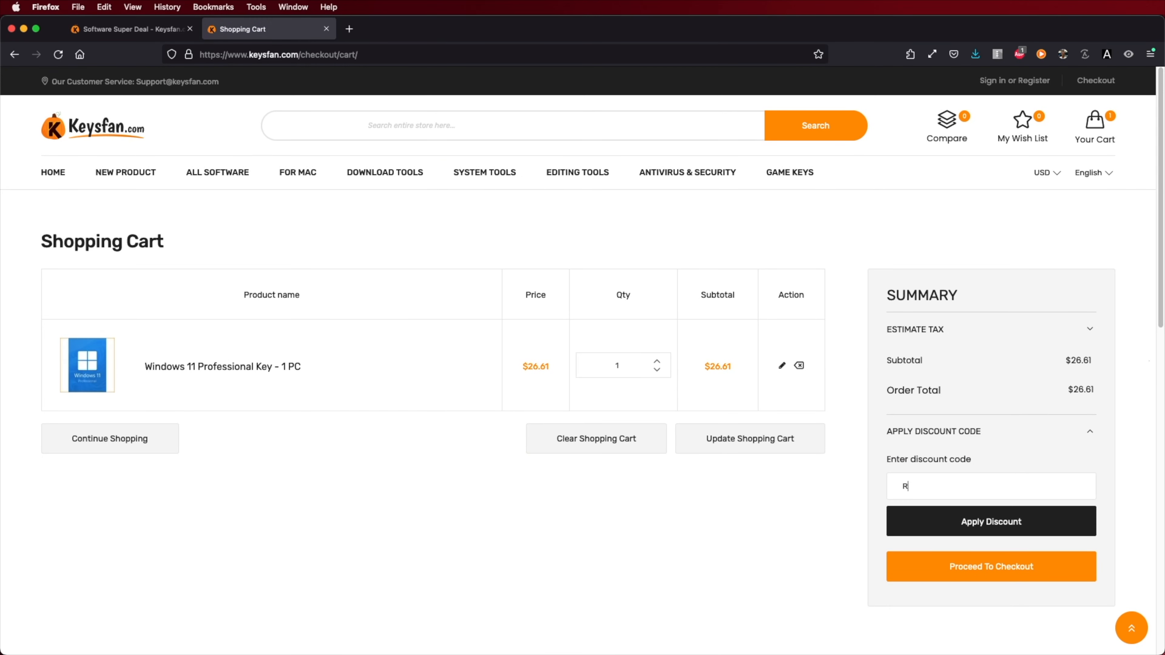
{"action": "type", "text": "JV50"}
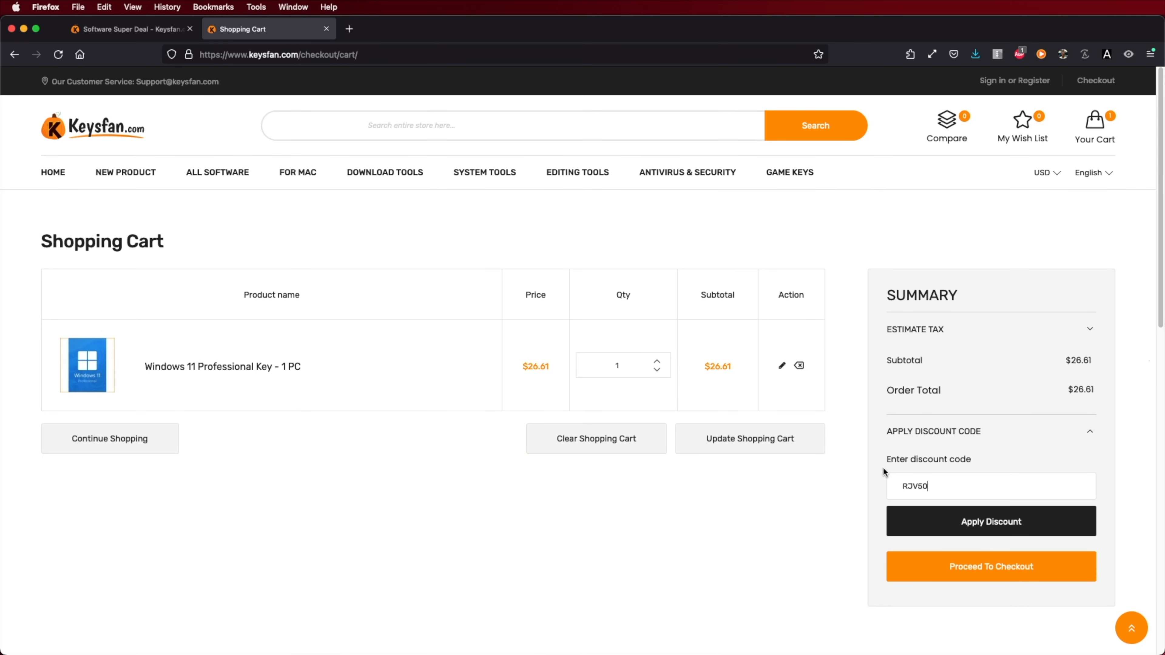